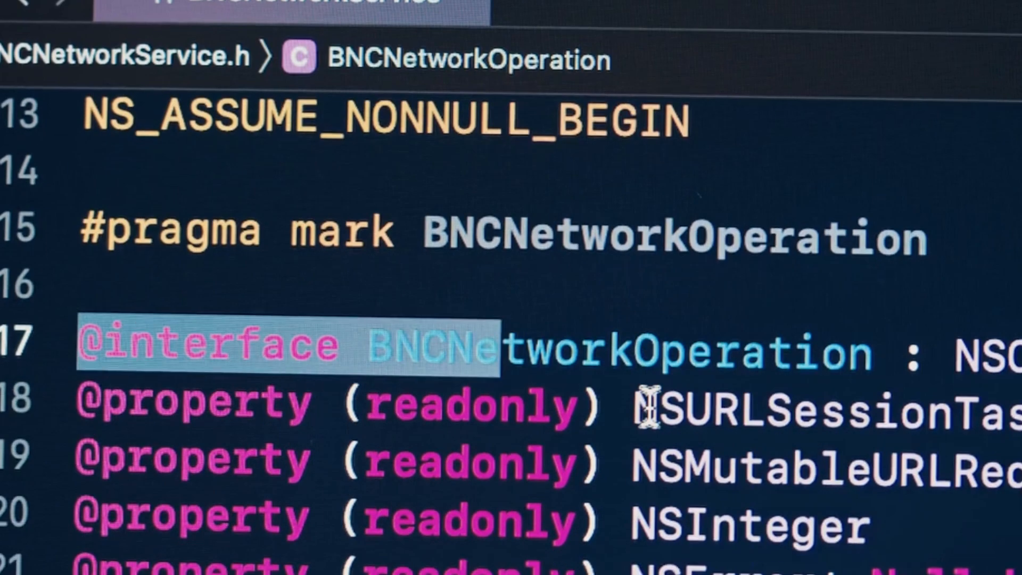
{"action": "scroll", "scroll_direction": "down", "scroll_amount": 3}
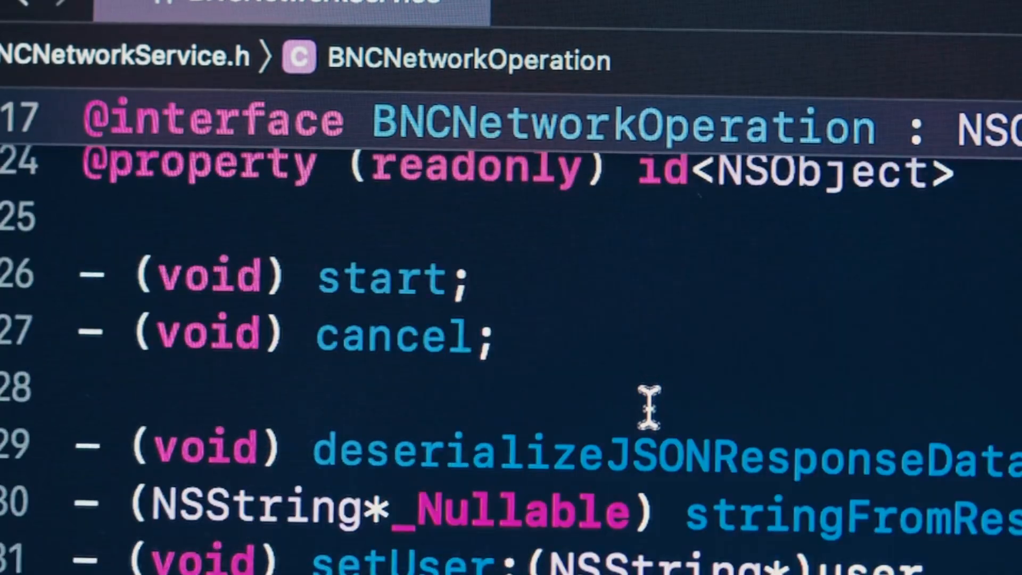
{"action": "scroll", "scroll_direction": "down", "scroll_amount": 3}
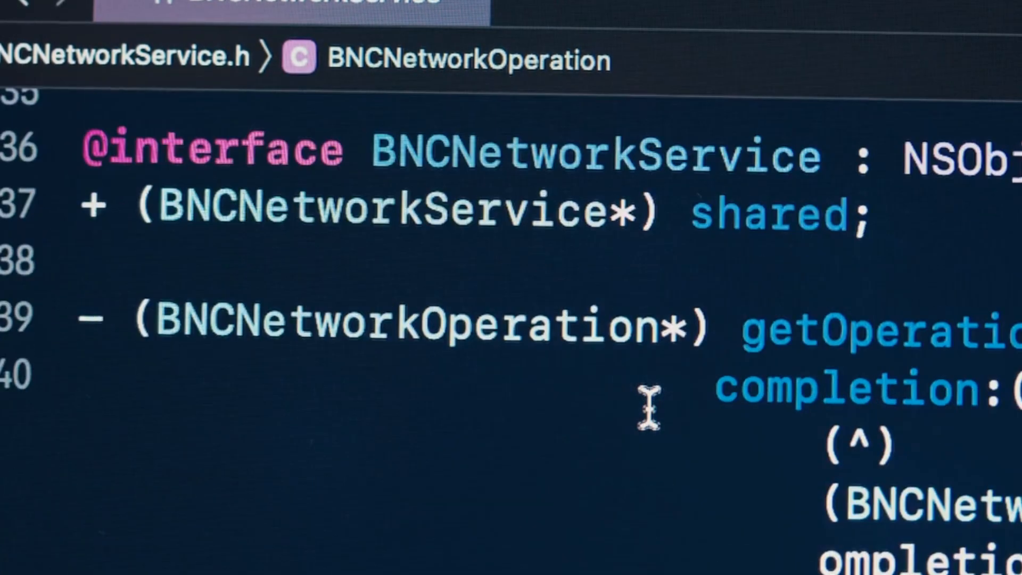